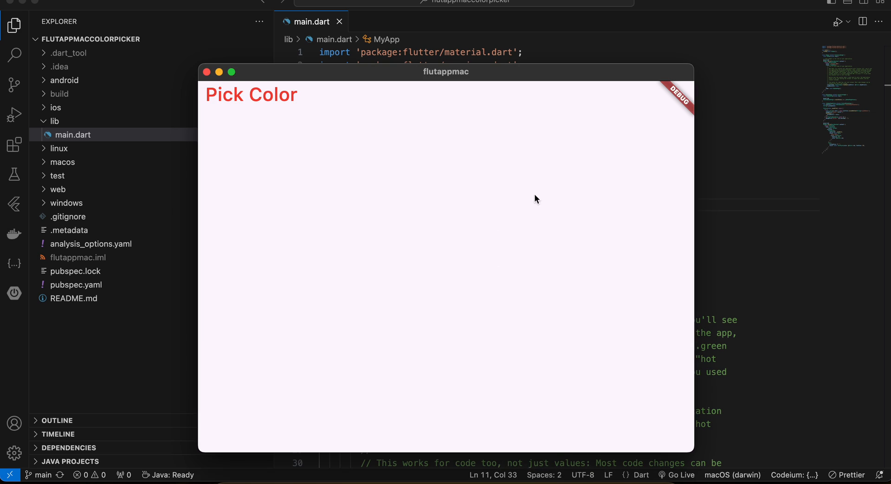
mouse_move(252, 95)
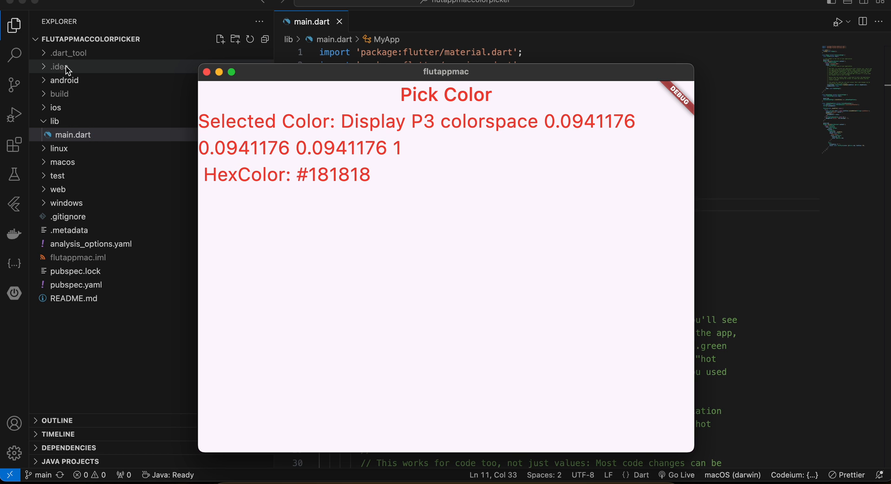
mouse_move(363, 128)
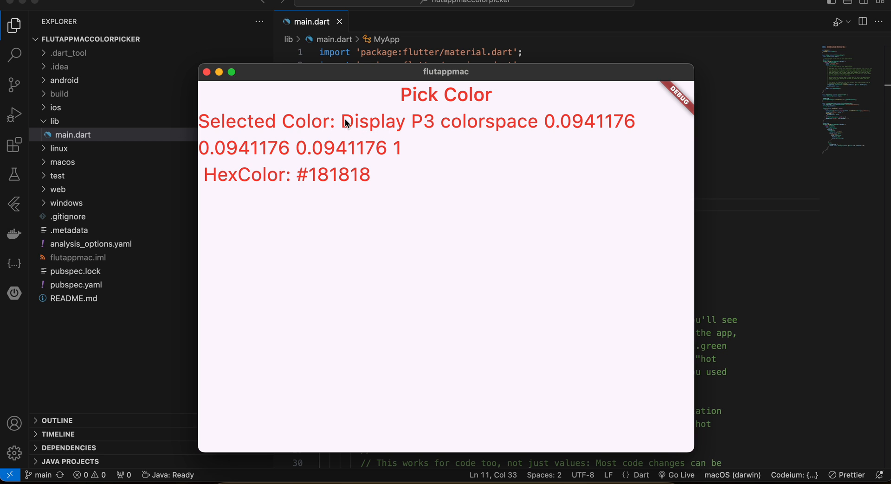
mouse_move(551, 127)
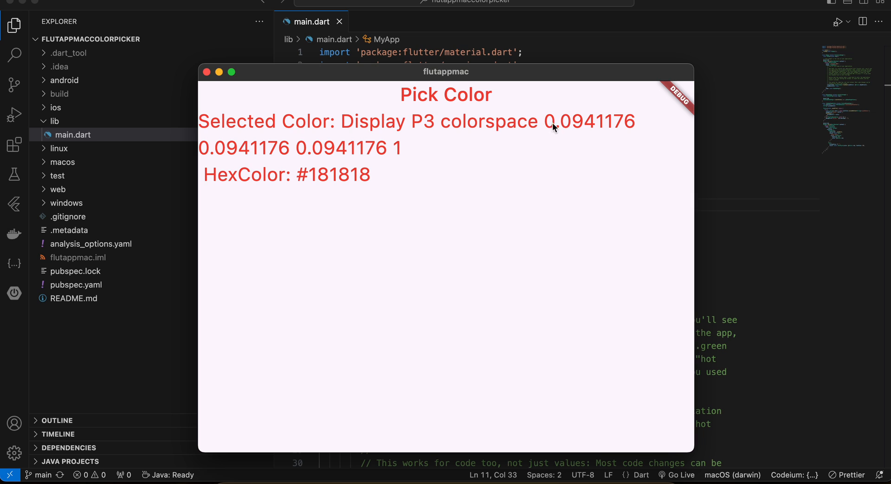
mouse_move(593, 122)
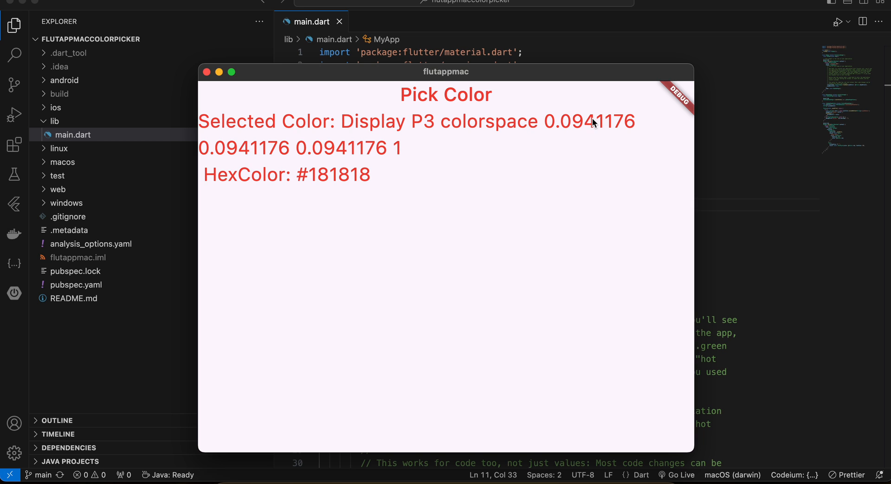
mouse_move(333, 183)
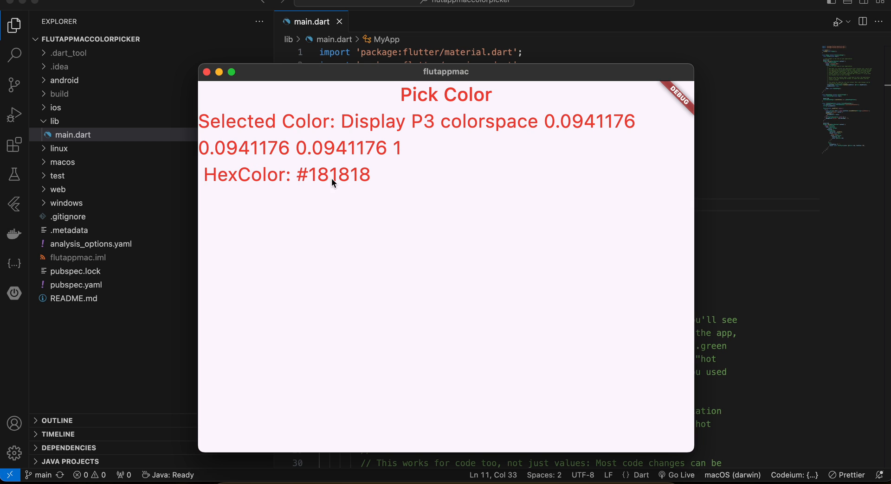
mouse_move(351, 179)
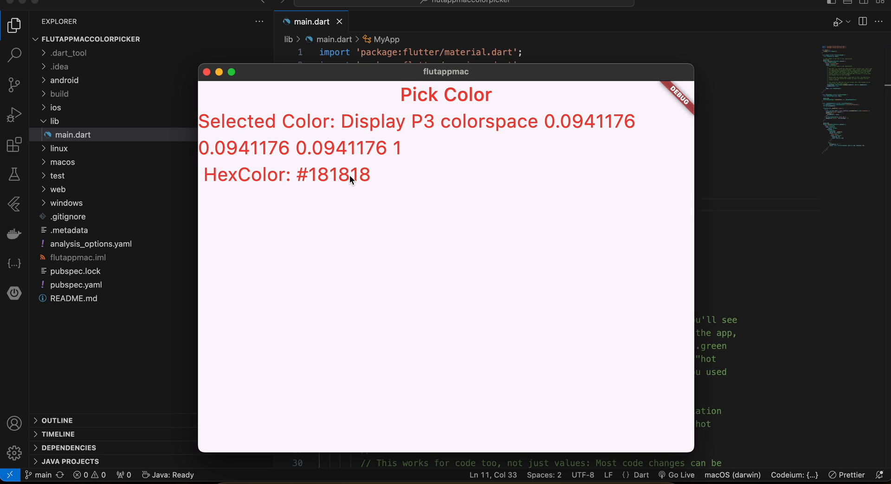
mouse_move(503, 183)
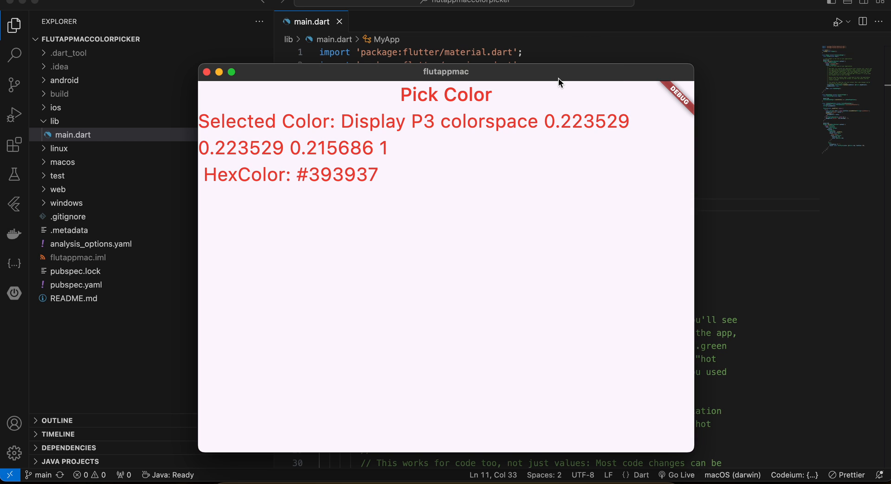
mouse_move(320, 184)
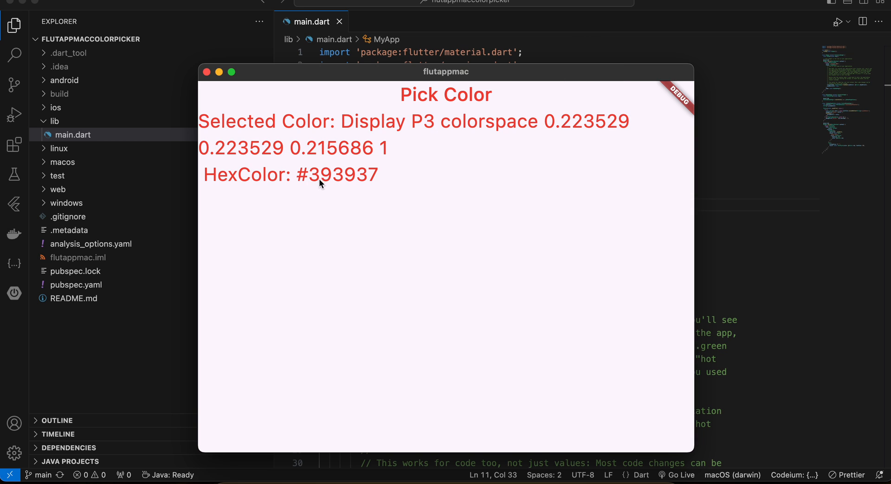
mouse_move(560, 143)
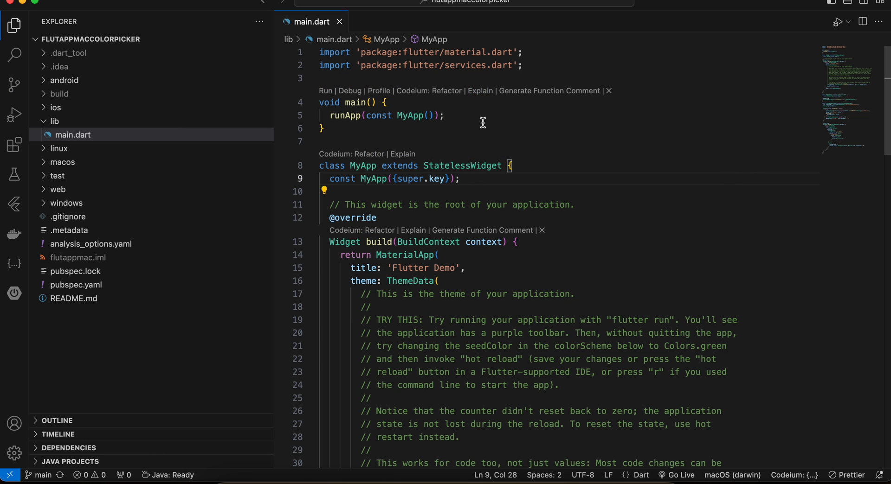
scroll(down, 3)
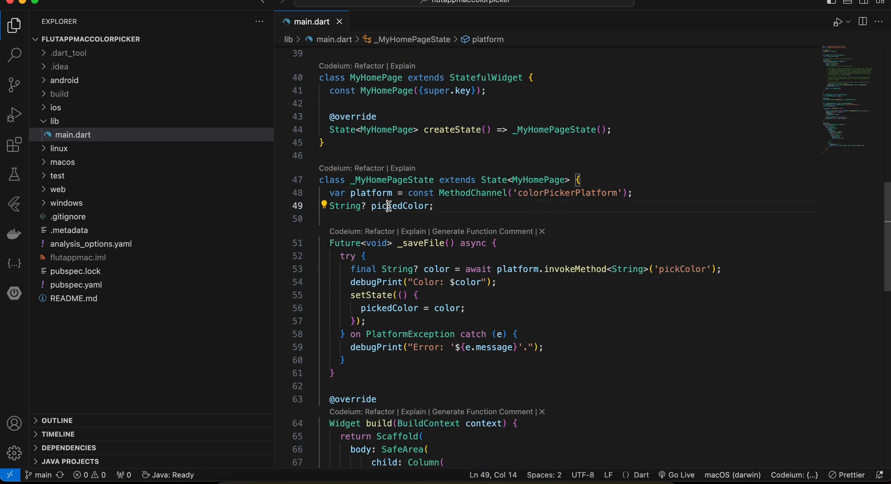
double_click(399, 206)
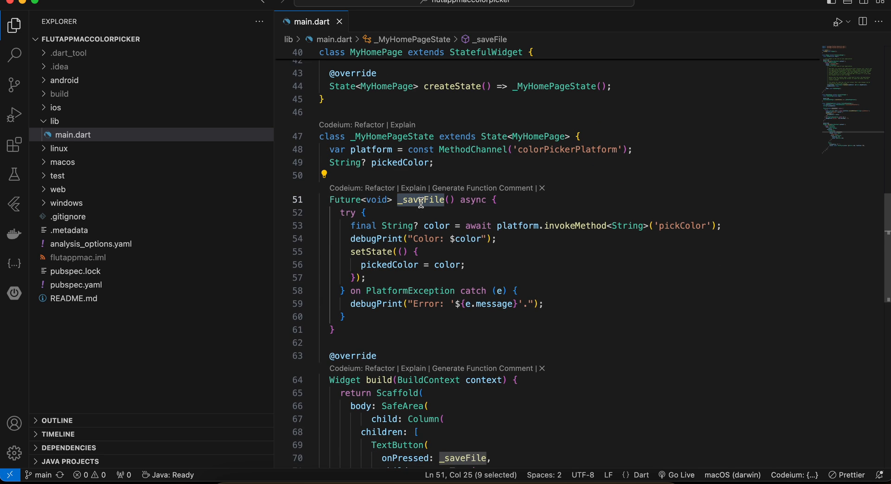
mouse_move(422, 199)
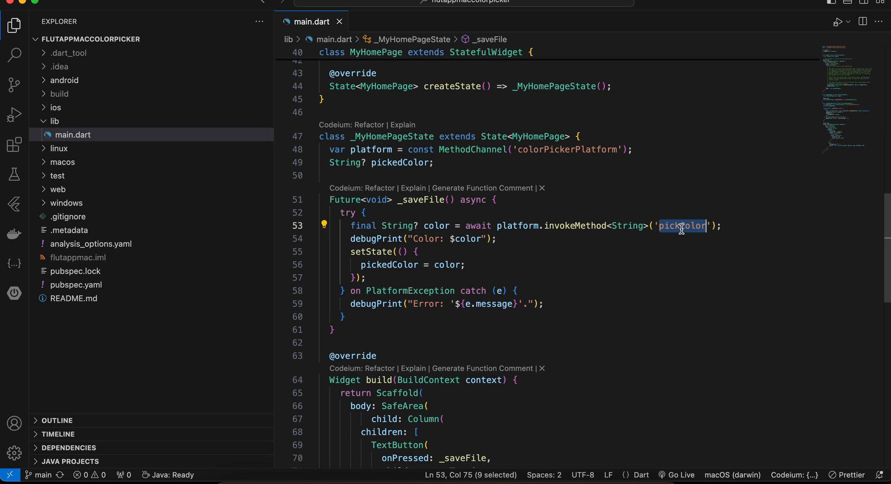
double_click(437, 227)
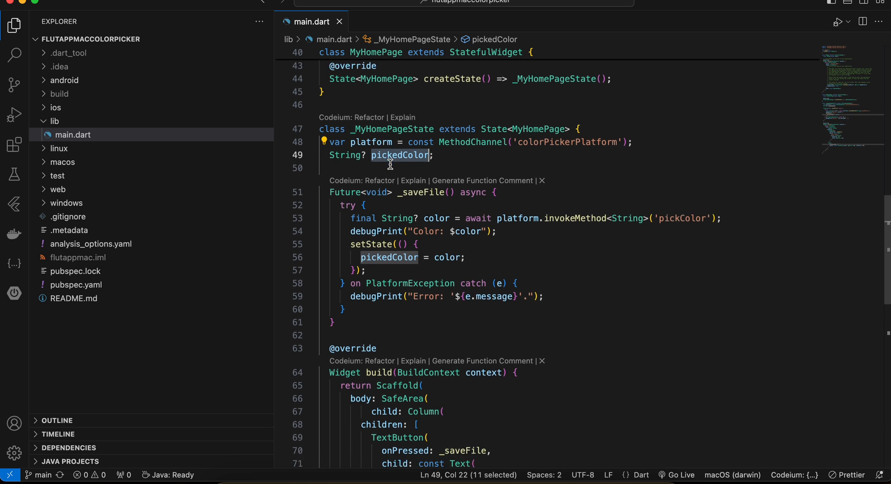
scroll(down, 3)
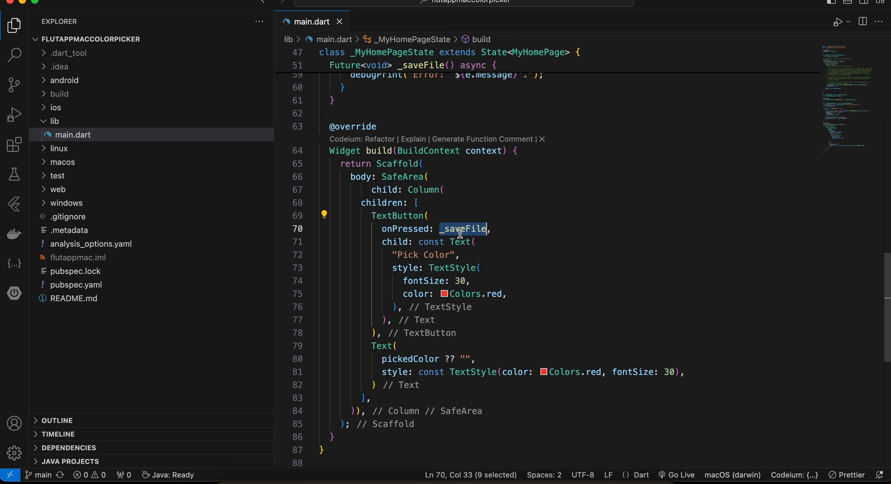
- Expand the macos folder in the Explorer to reveal Flutter, Runner and RunnerTests
scroll(up, 3)
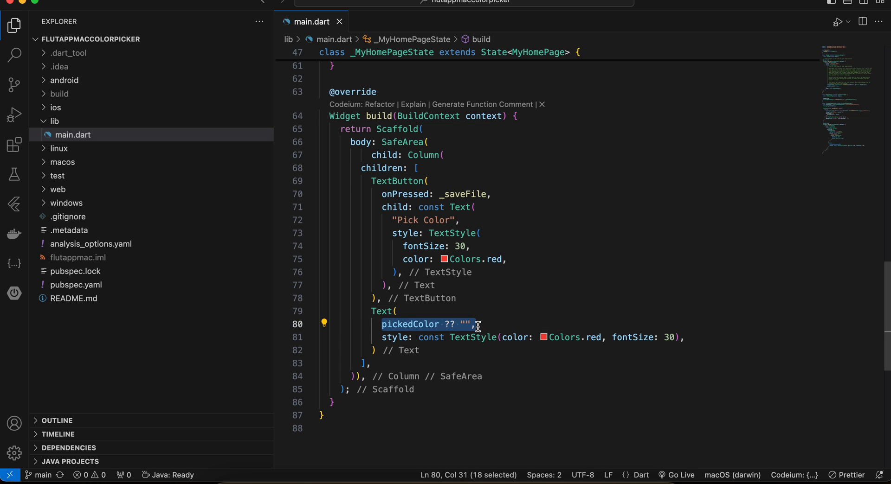
click(61, 162)
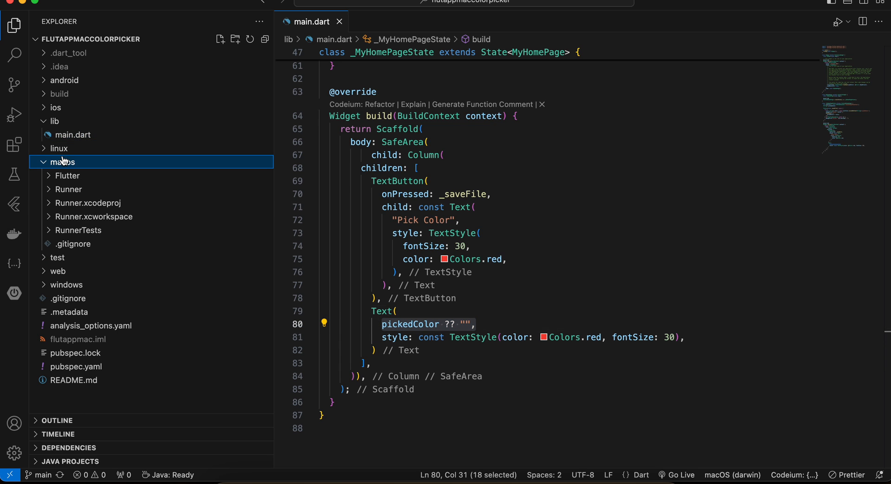
mouse_move(316, 353)
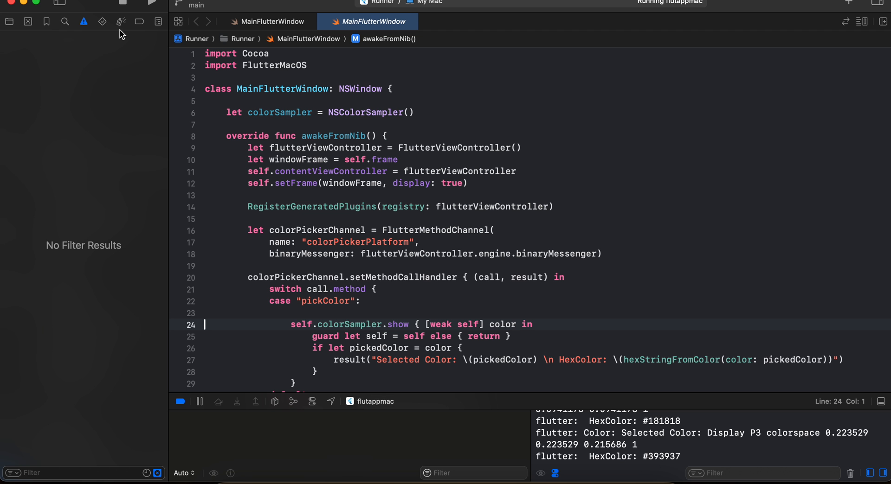
- Check the Runner app target's minimum macOS version, then switch to project-level settings
click(9, 22)
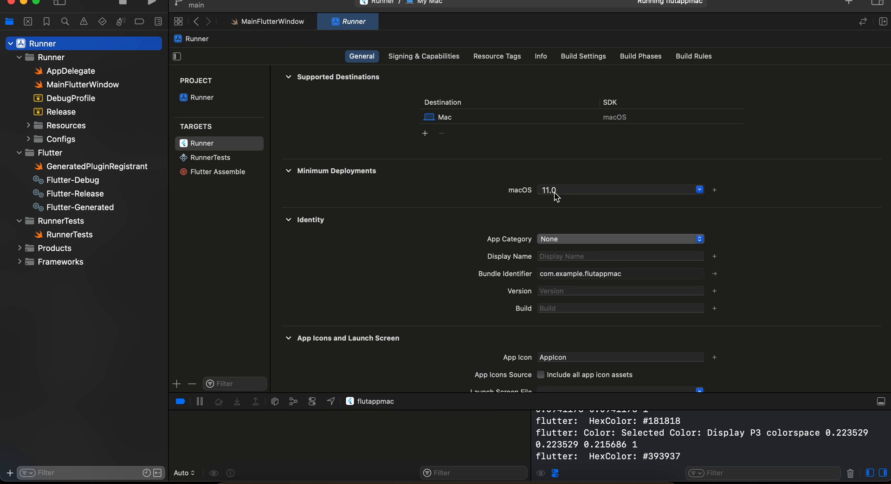
click(552, 189)
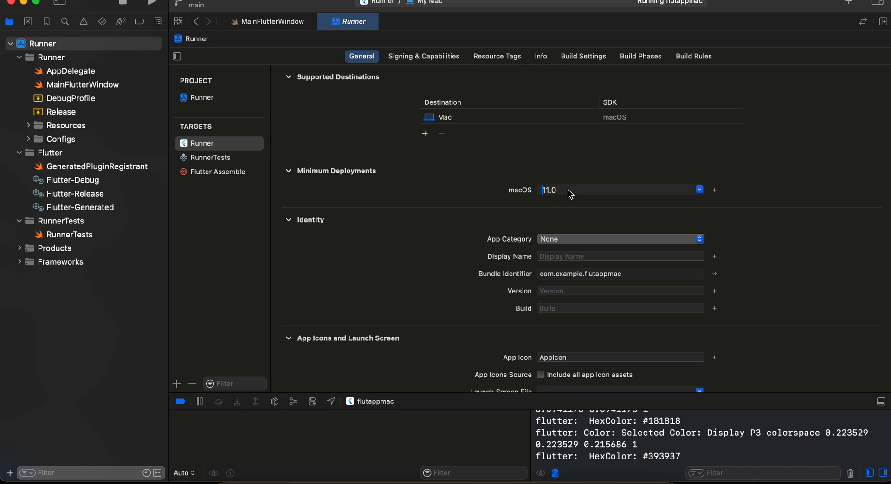
click(202, 97)
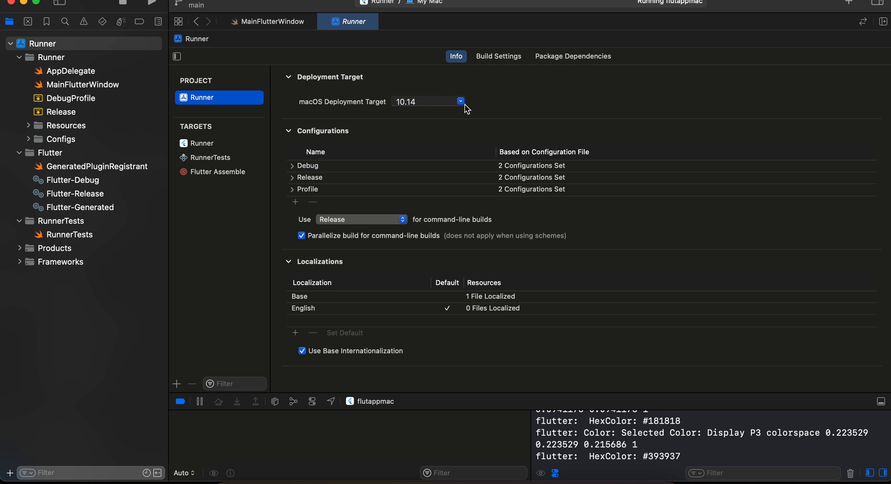
- Set the Runner project's macOS Deployment Target to 11.0 and return to MainFlutterWindow
click(461, 102)
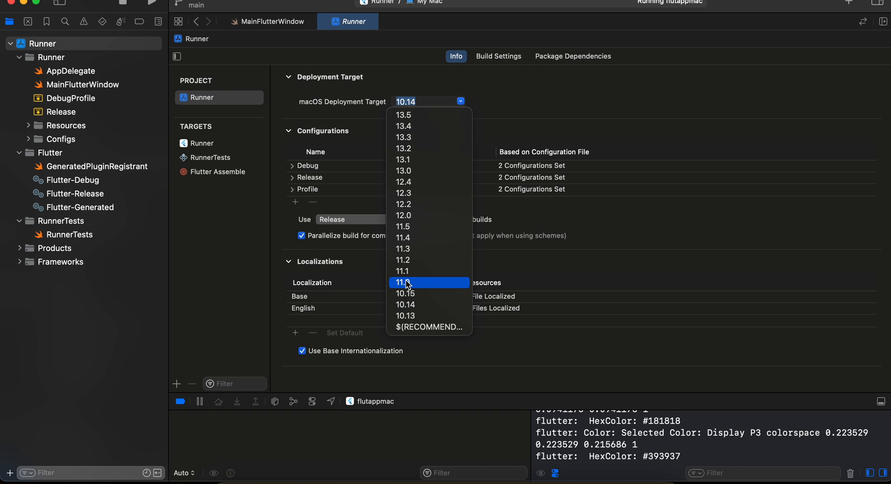
click(402, 282)
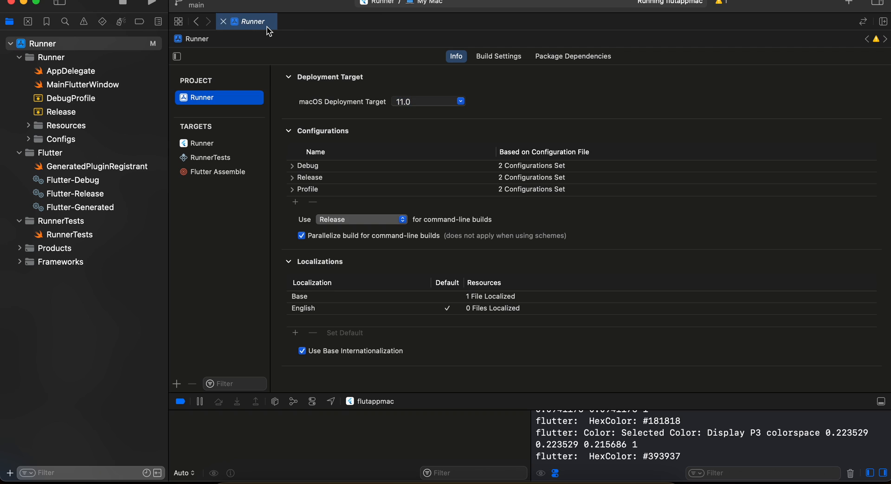
click(82, 84)
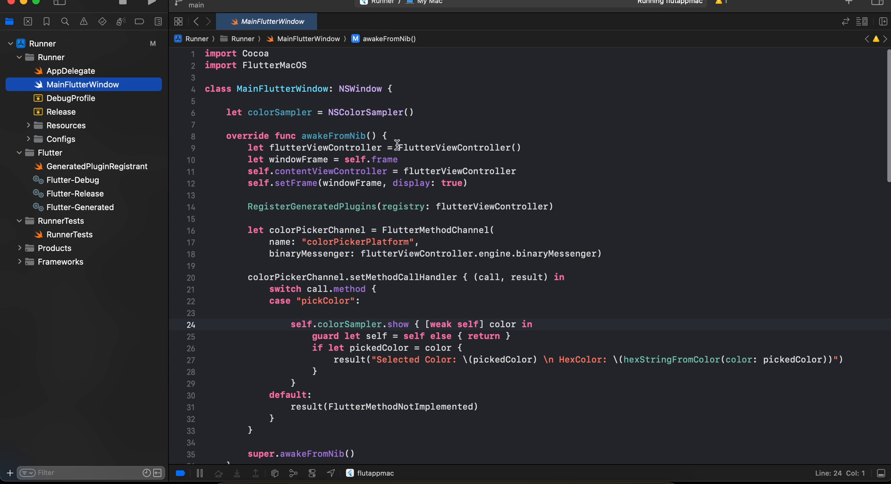
double_click(364, 112)
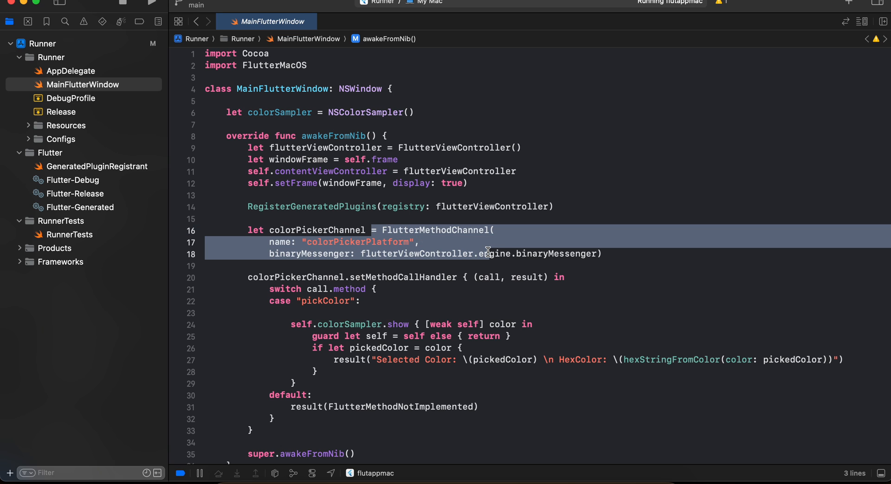
double_click(326, 298)
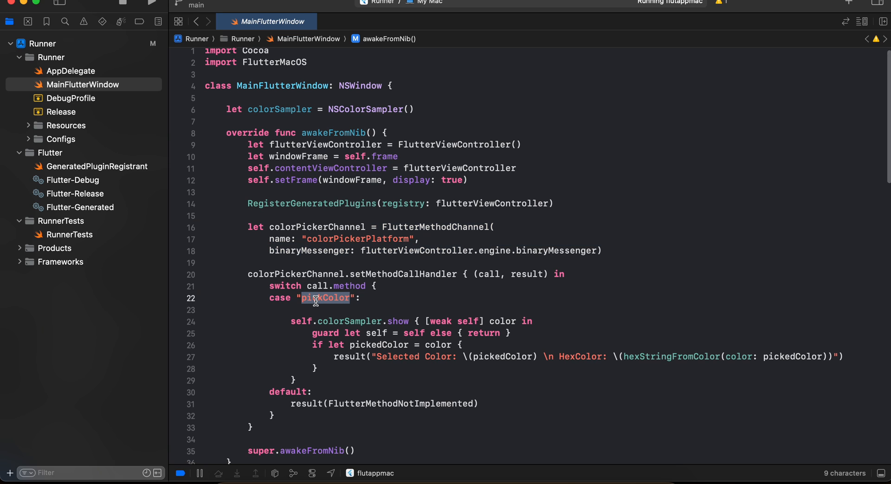
scroll(down, 3)
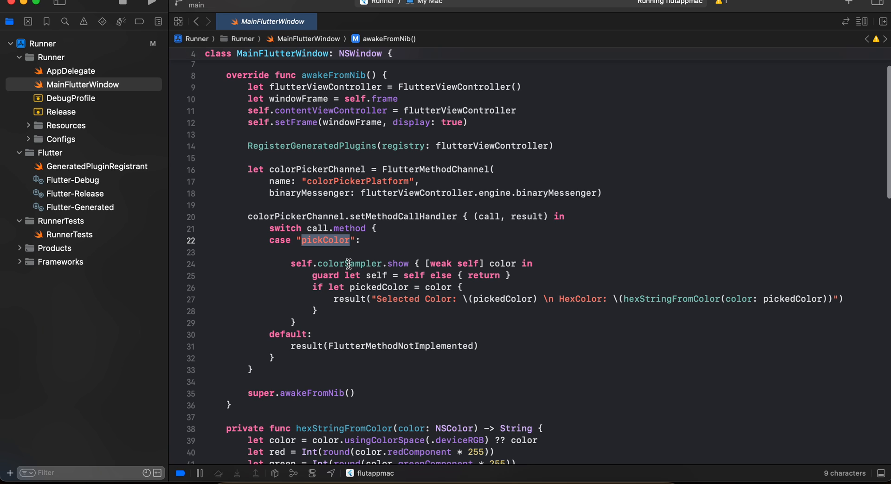
double_click(349, 264)
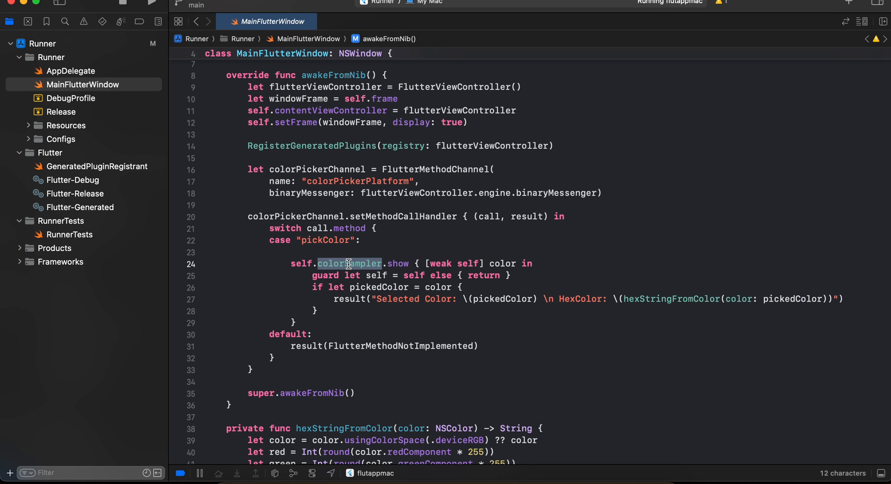
scroll(up, 3)
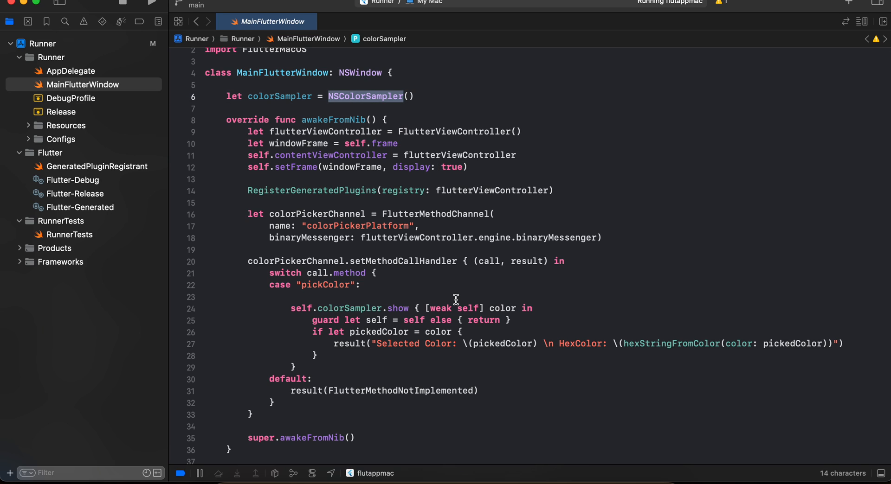
mouse_move(385, 343)
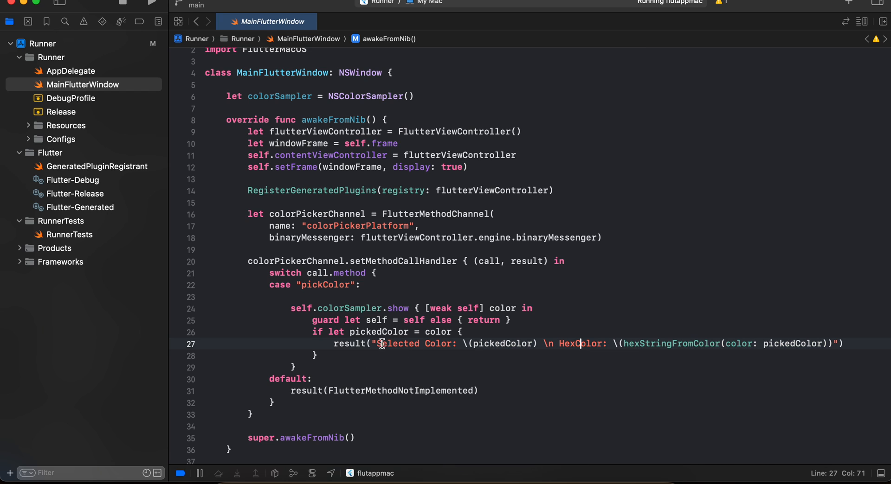
double_click(578, 343)
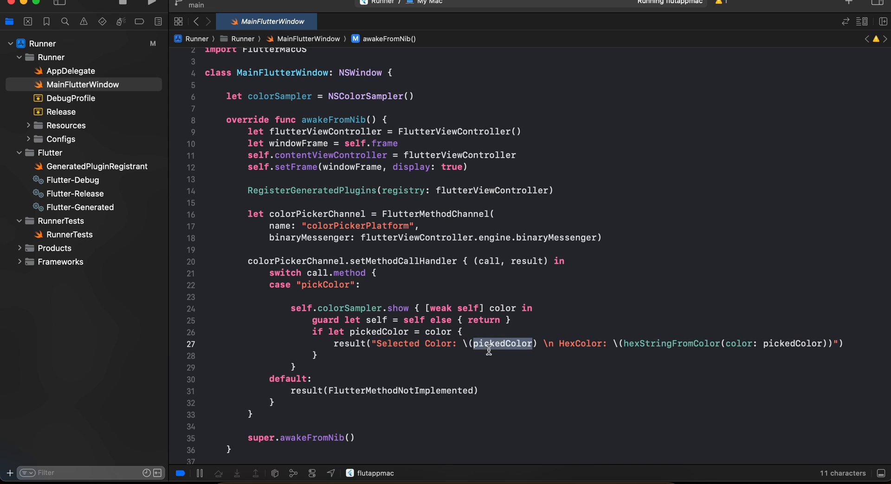
double_click(670, 344)
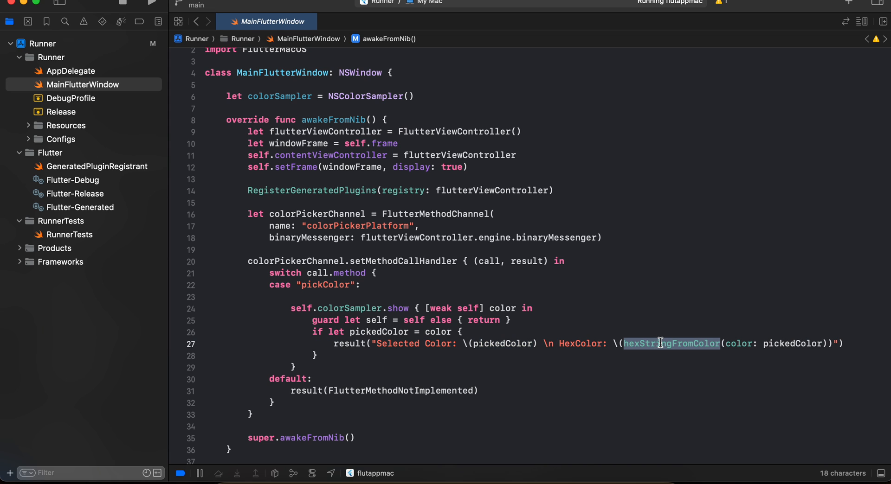
scroll(down, 3)
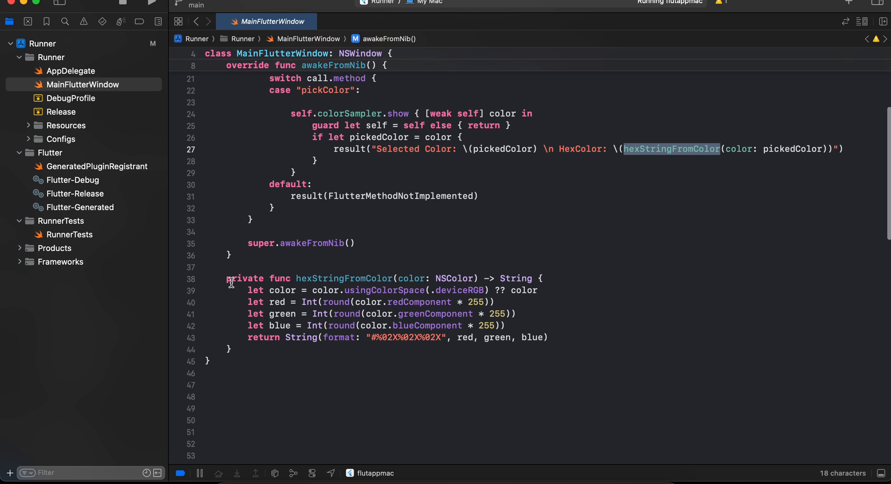